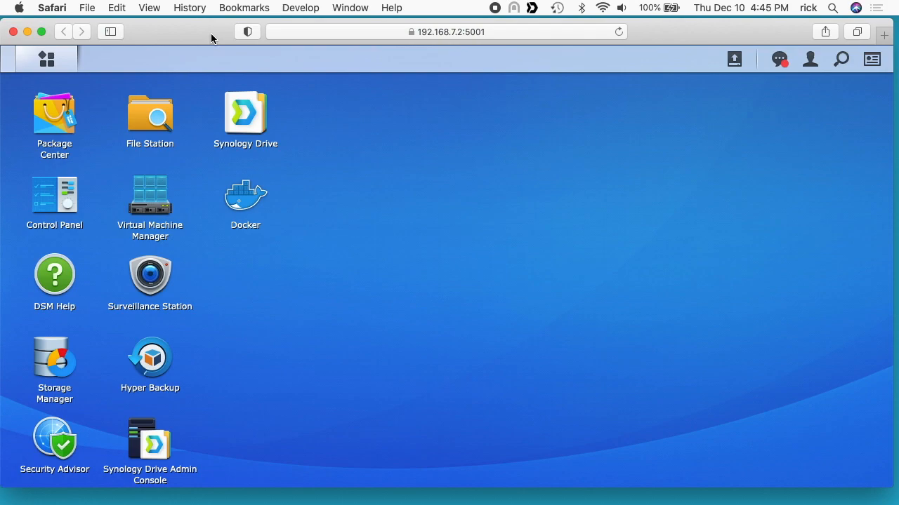
mouse_move(324, 171)
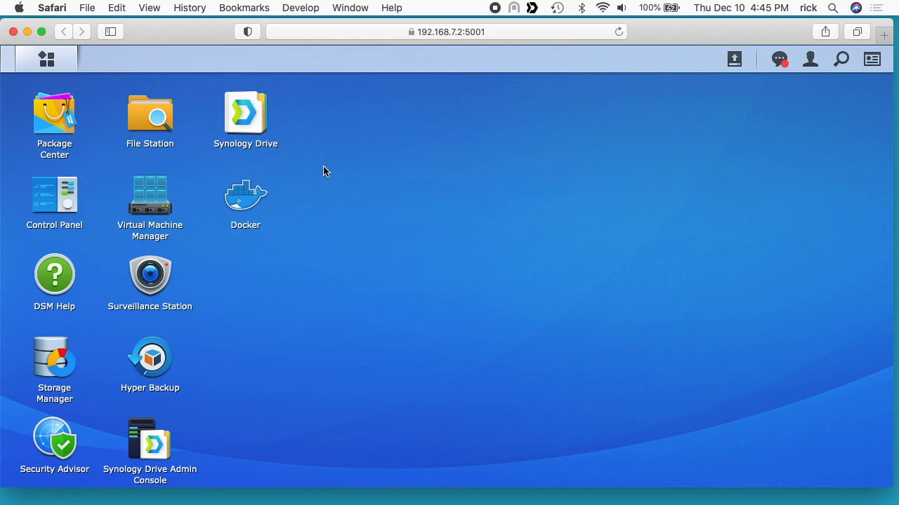
mouse_move(116, 131)
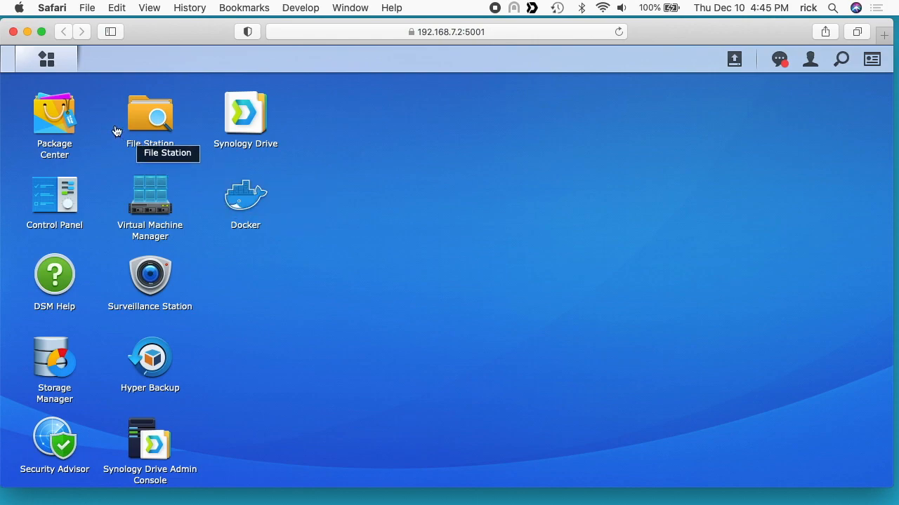
- Search Docker's registry for 'openspeed' after briefly checking Package Center
double_click(54, 112)
type("docker")
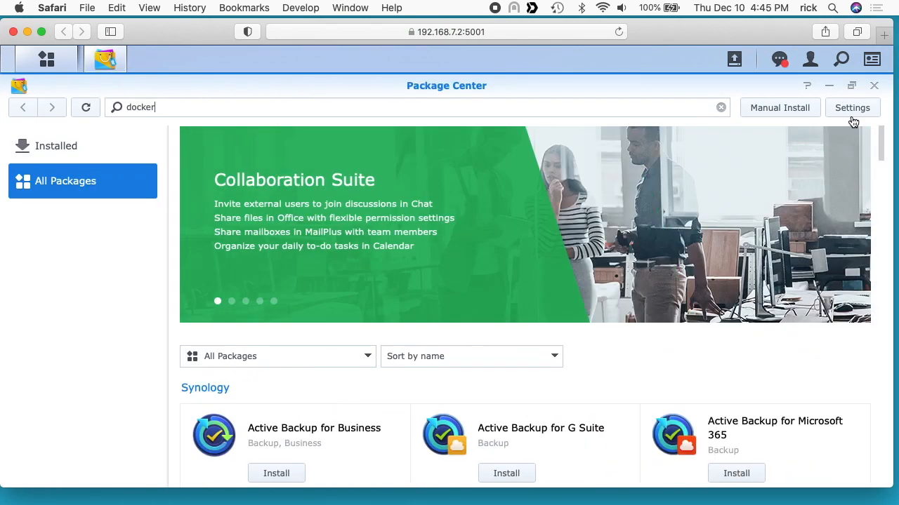
mouse_move(634, 104)
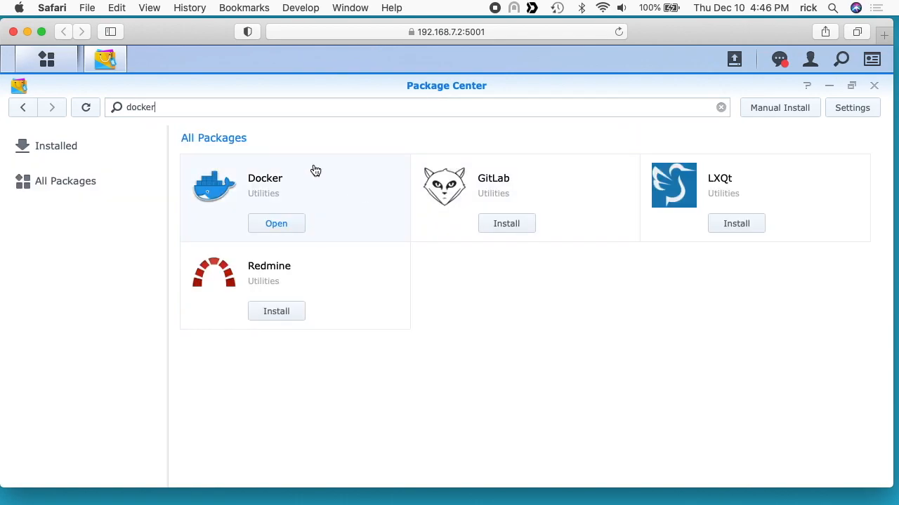
mouse_move(277, 220)
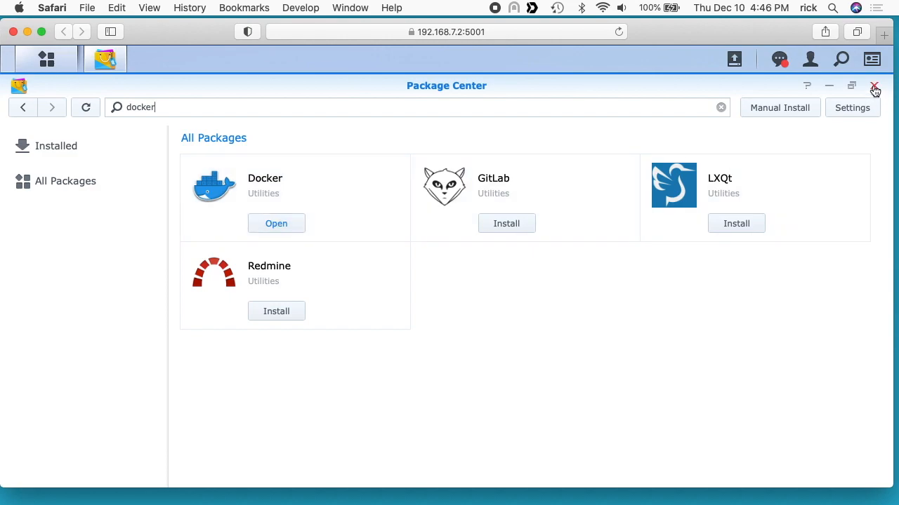
left_click(875, 86)
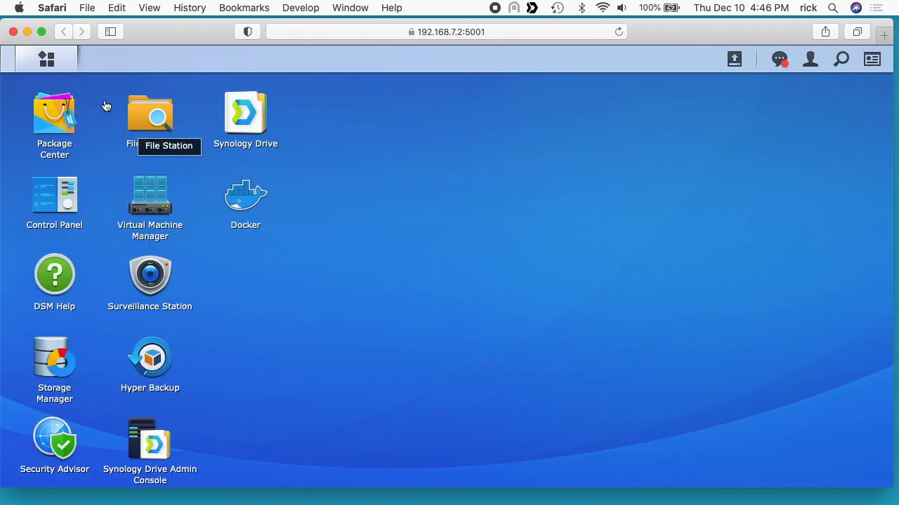
left_click(47, 59)
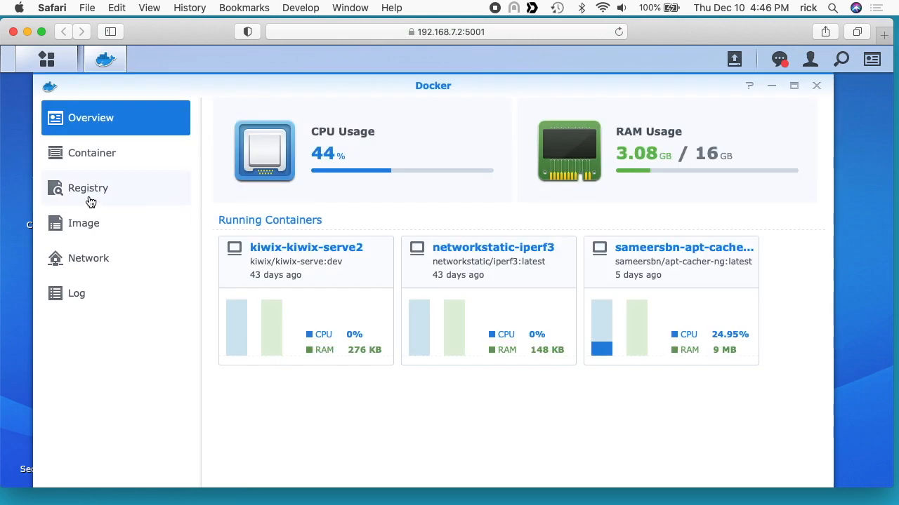
left_click(88, 187)
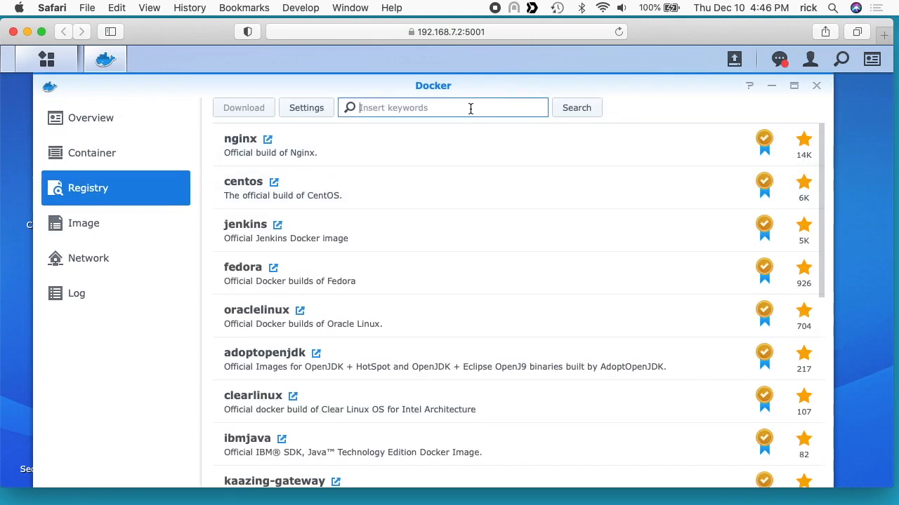
type("openspeed")
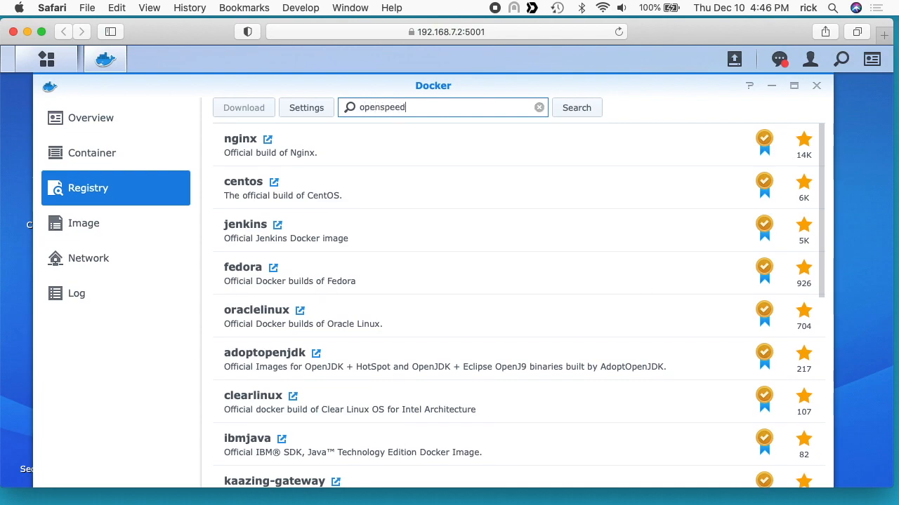
left_click(576, 107)
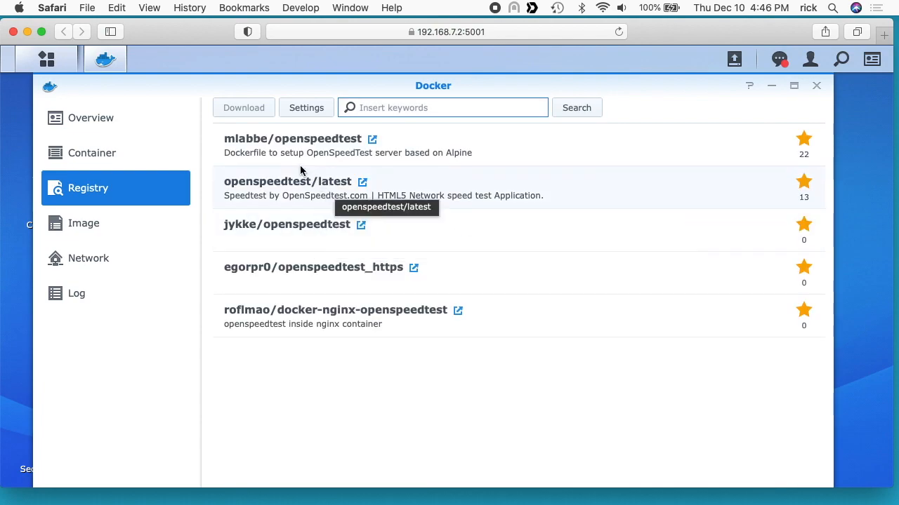
mouse_move(404, 159)
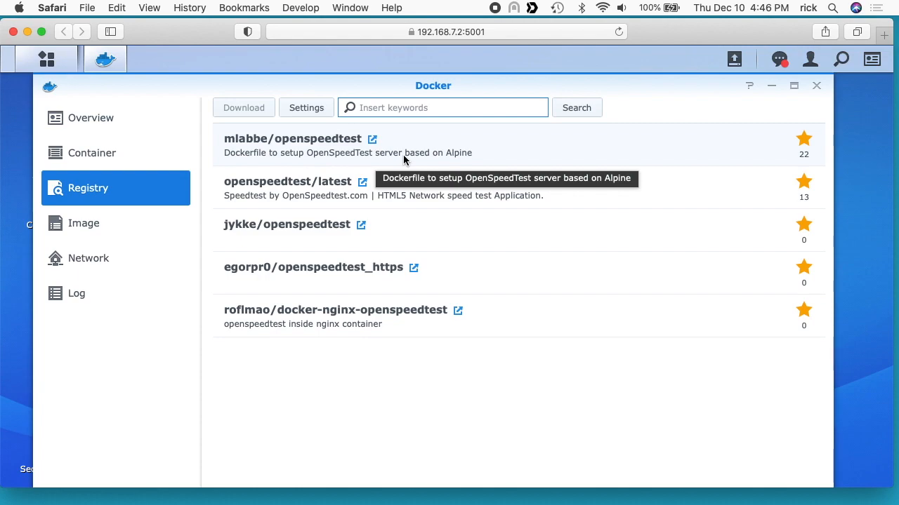
- Download the mlabbe/openspeedtest image with the 'latest' tag
left_click(243, 108)
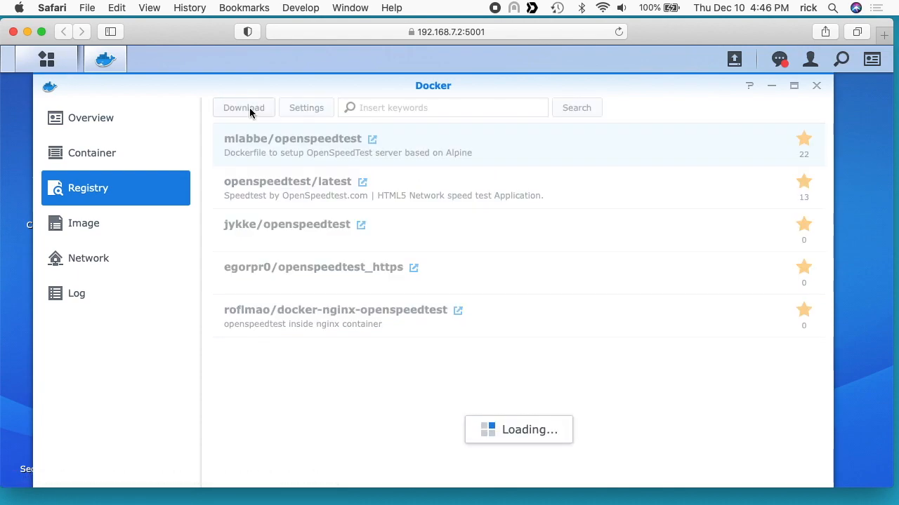
left_click(243, 107)
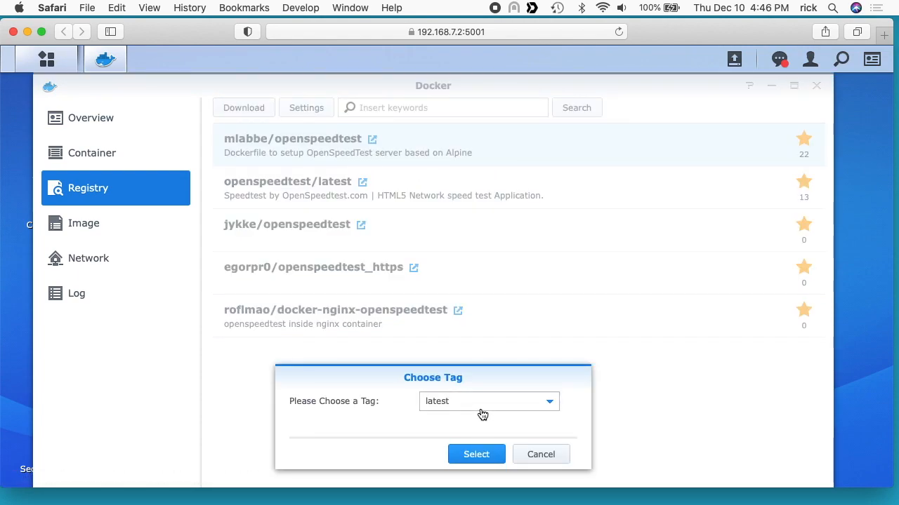
left_click(550, 401)
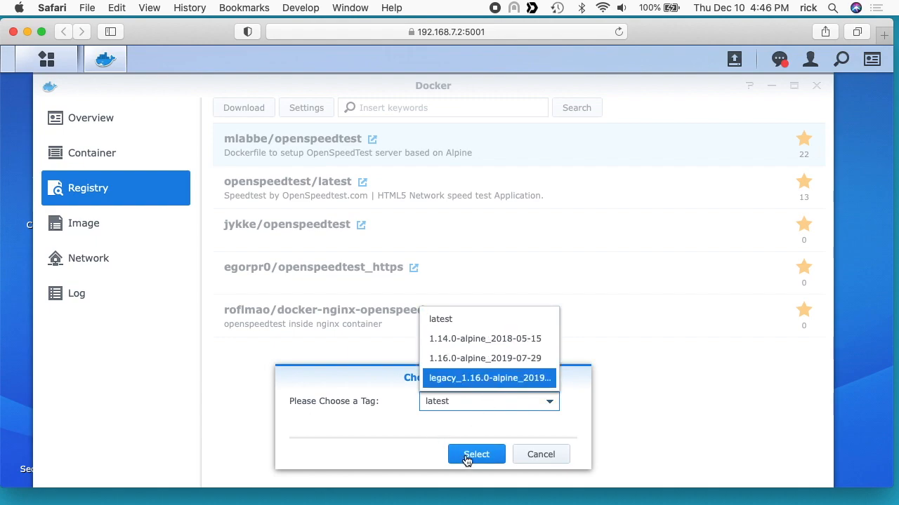
left_click(476, 454)
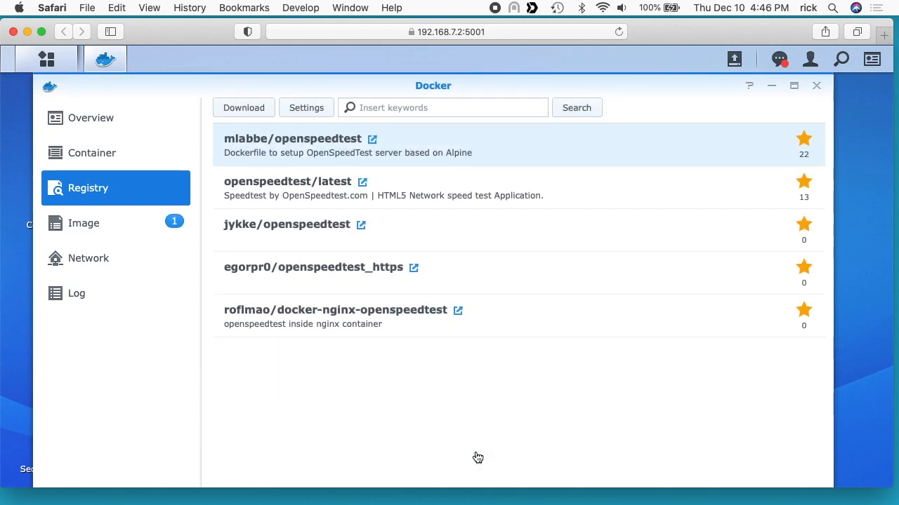
mouse_move(122, 226)
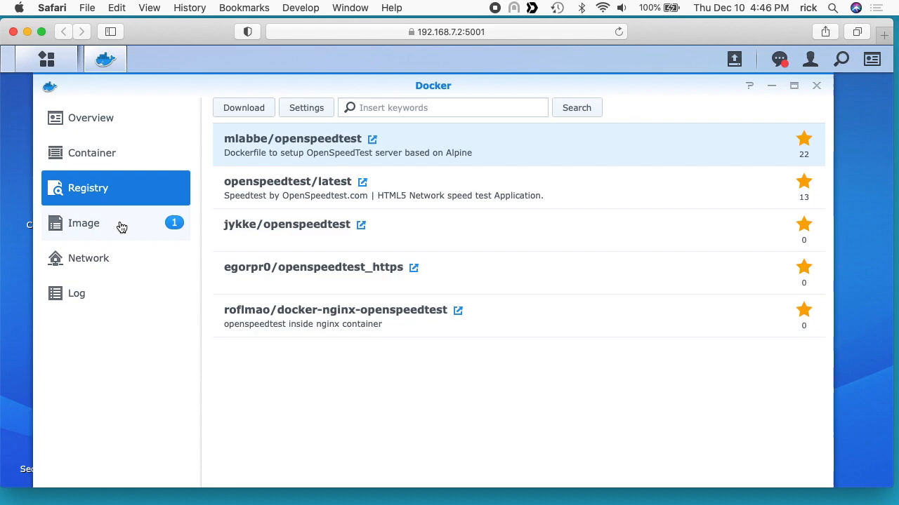
- View the local image list now containing mlabbe/openspeedtest:latest (184 MB)
left_click(83, 223)
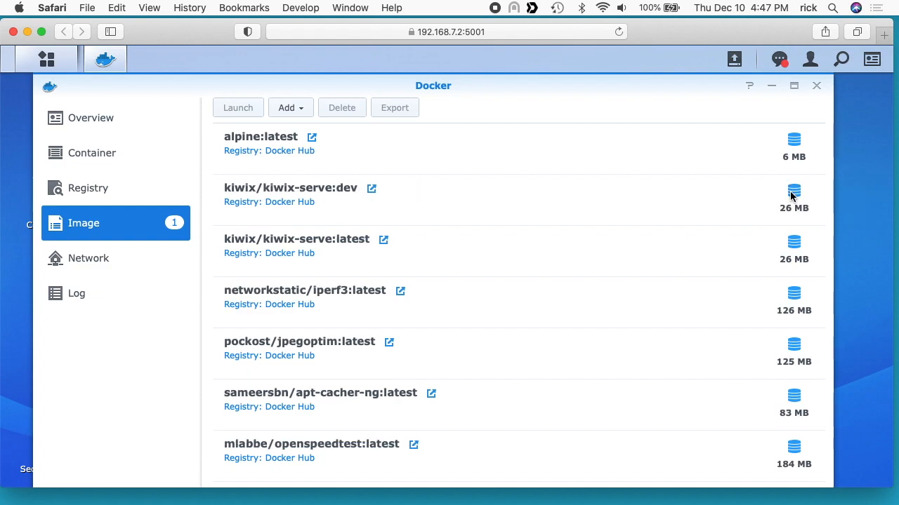
mouse_move(491, 465)
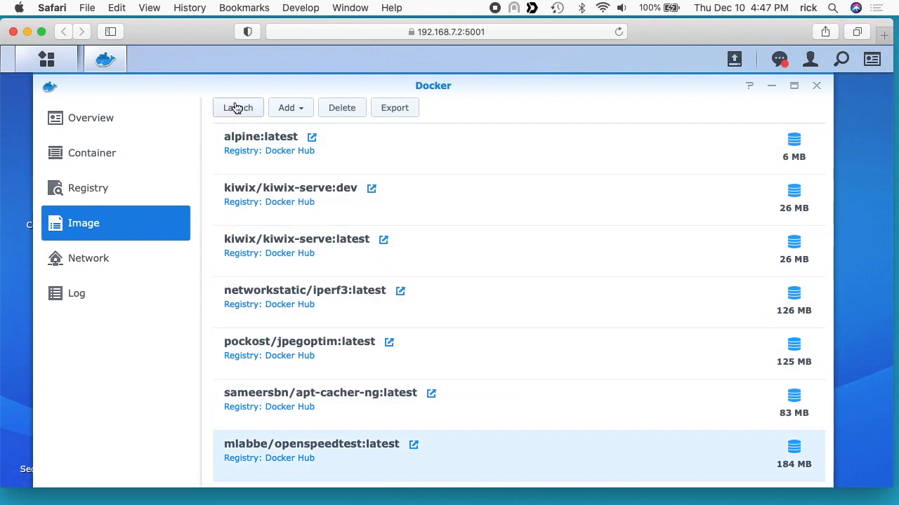
- Launch an openspeedtest container with local port 8080 mapped to container port 8080
left_click(237, 107)
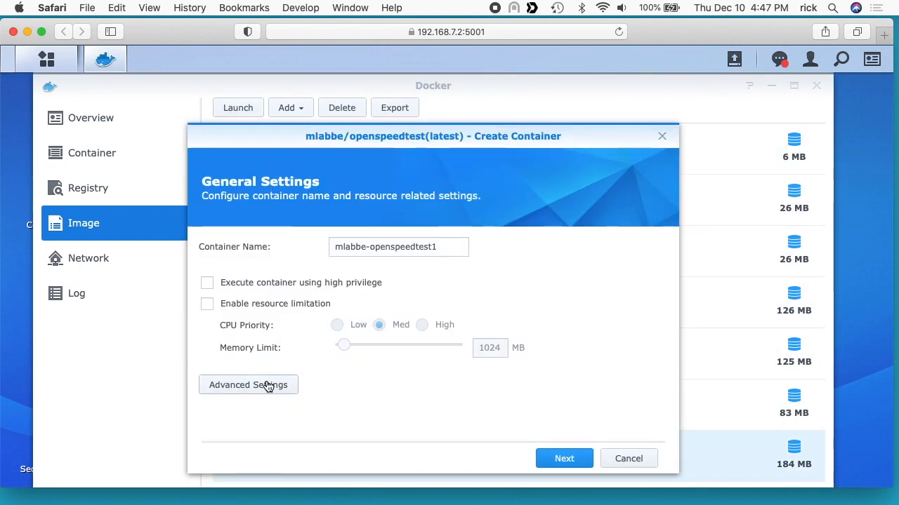
left_click(247, 384)
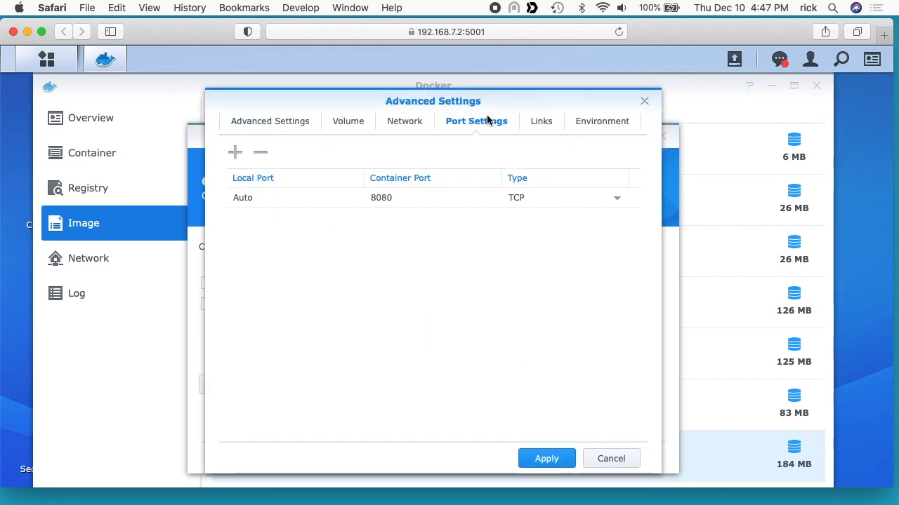
left_click(432, 197)
type("8")
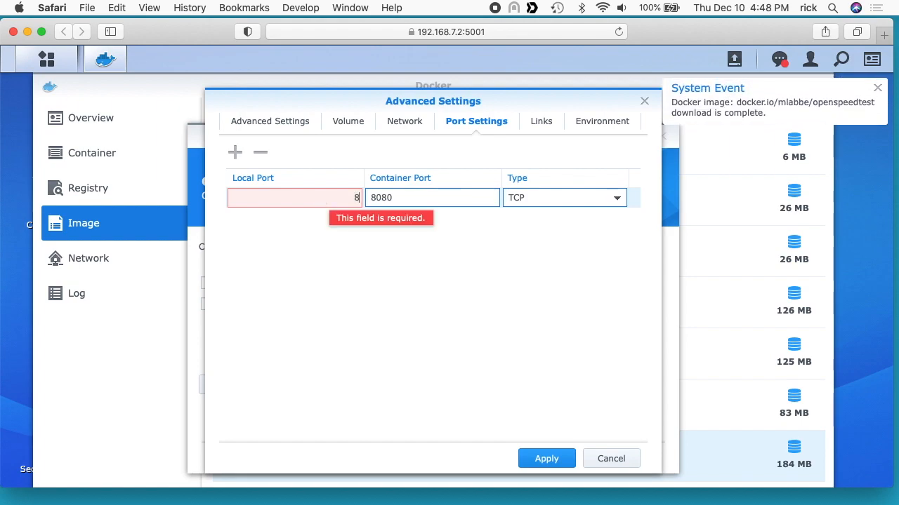
type("080")
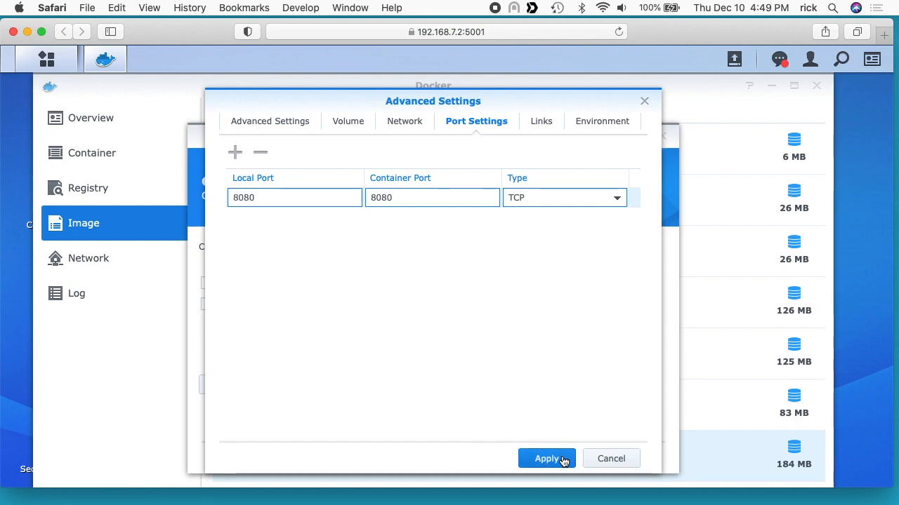
left_click(546, 458)
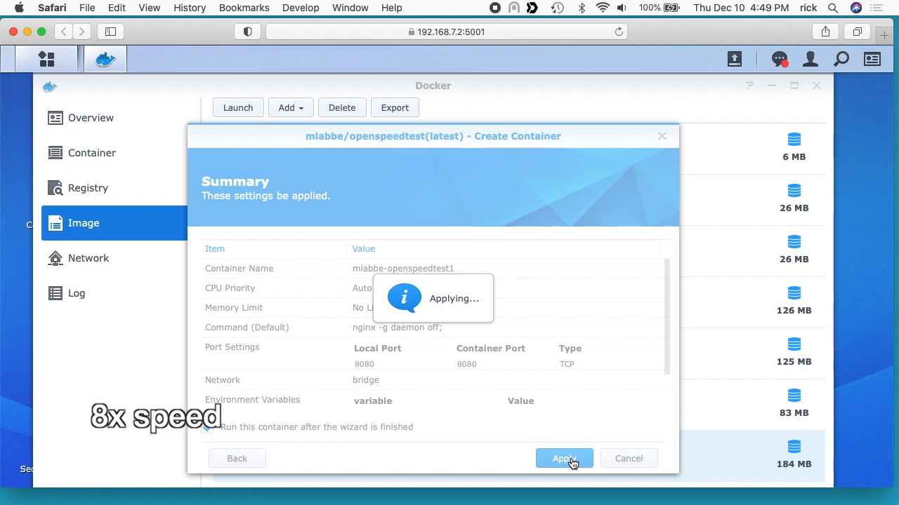
left_click(563, 458)
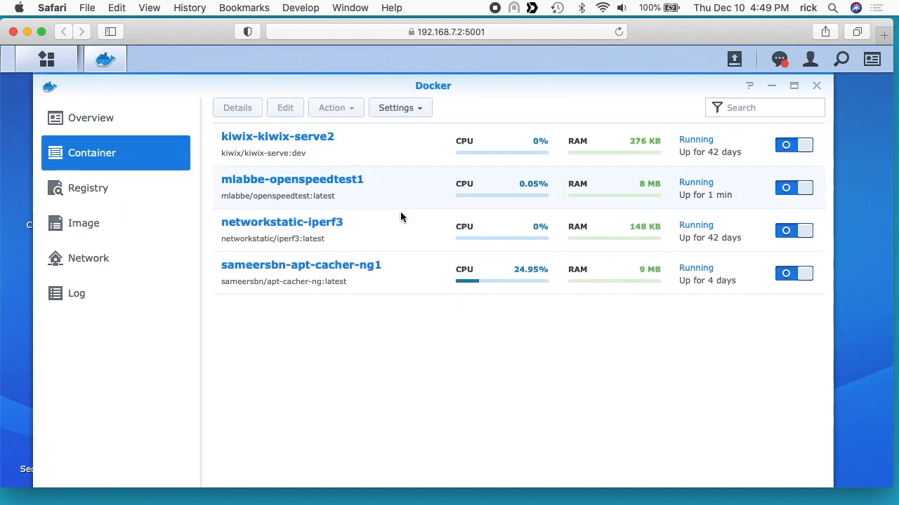
mouse_move(109, 122)
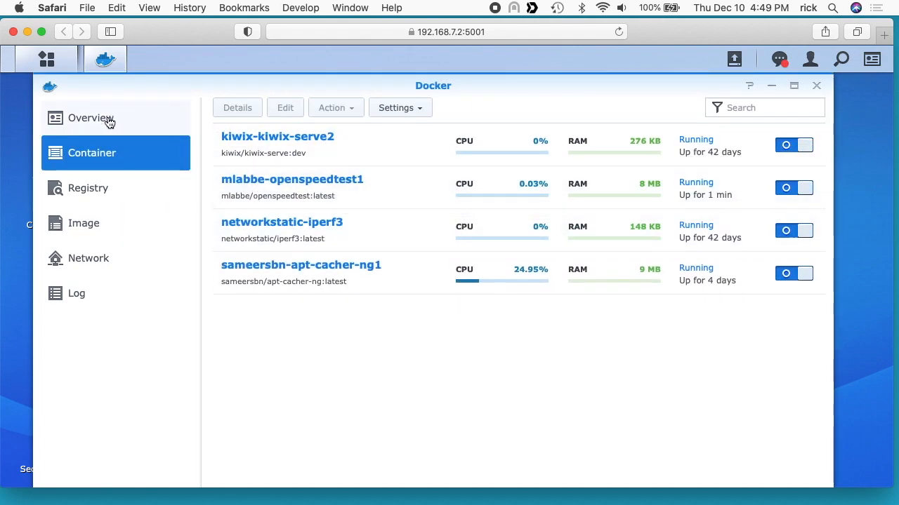
- Return to the Docker overview showing the running container
left_click(91, 118)
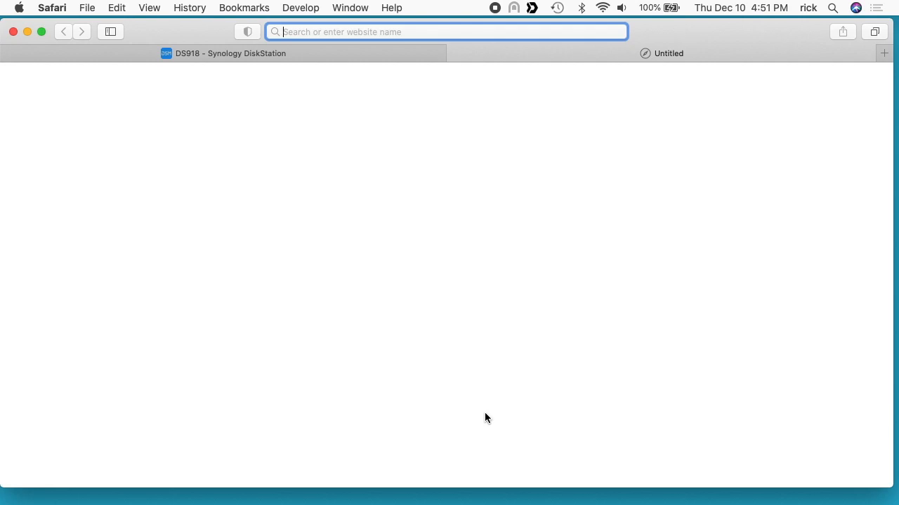
type("http://192.168.7.2:8080")
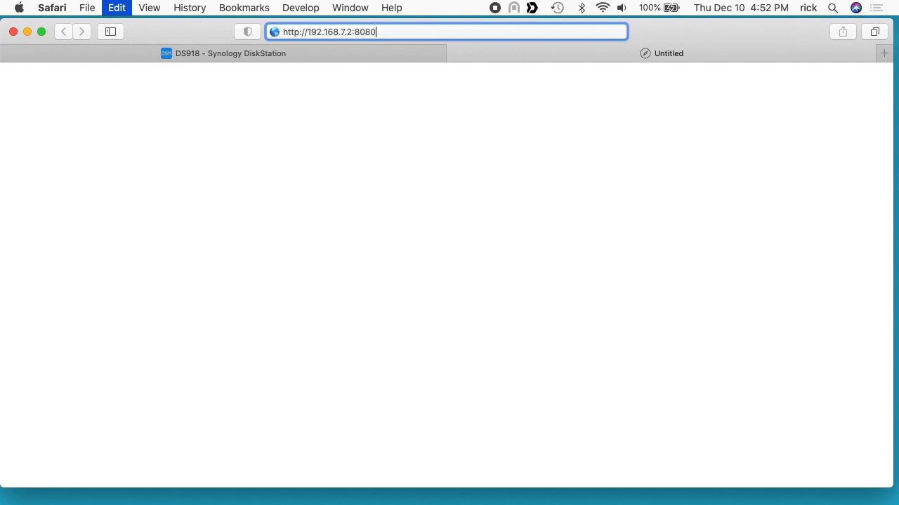
key("Return")
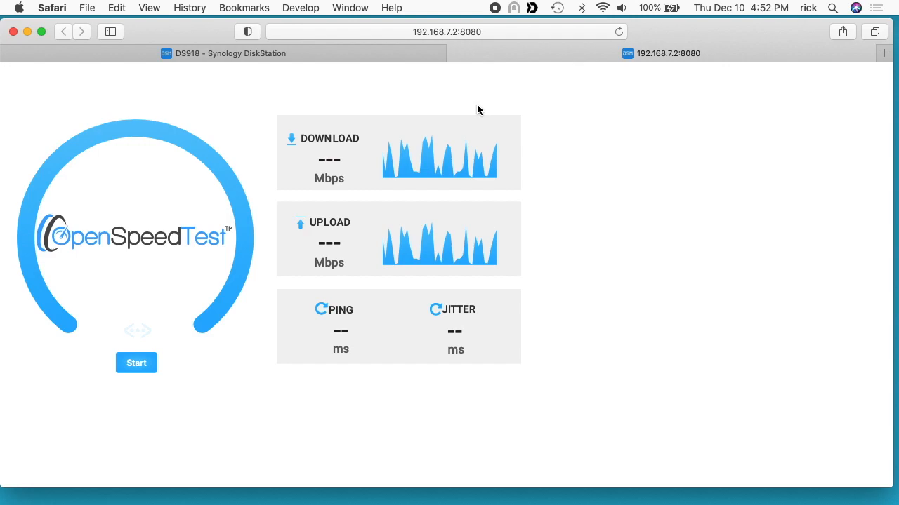
mouse_move(324, 216)
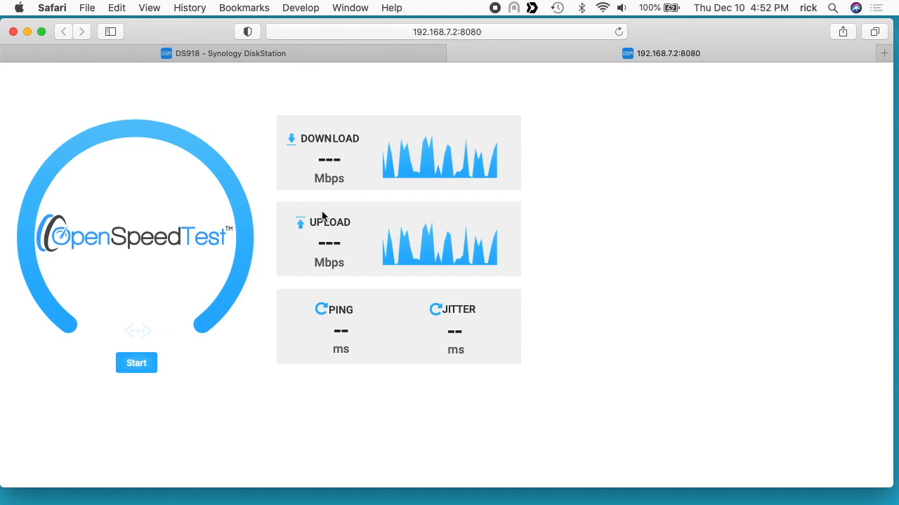
- Start the speed test and let download, upload, ping and jitter measurements complete
left_click(136, 362)
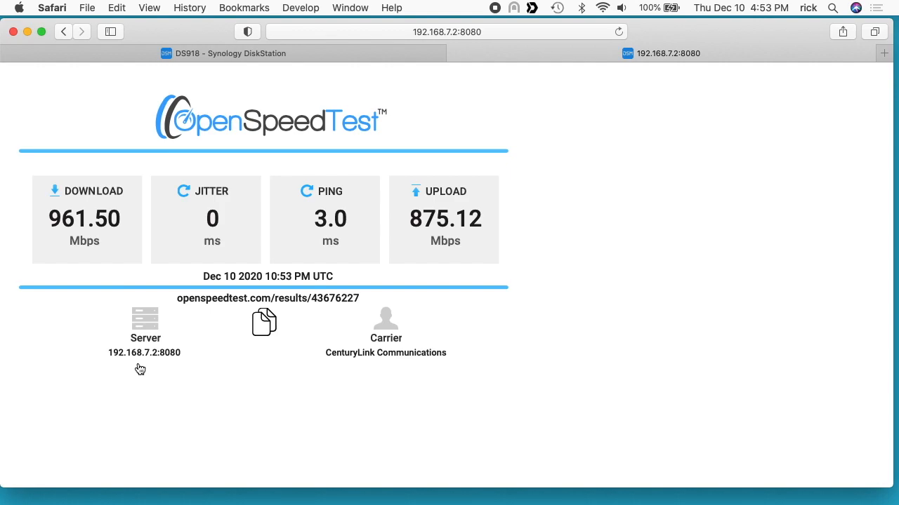
mouse_move(263, 322)
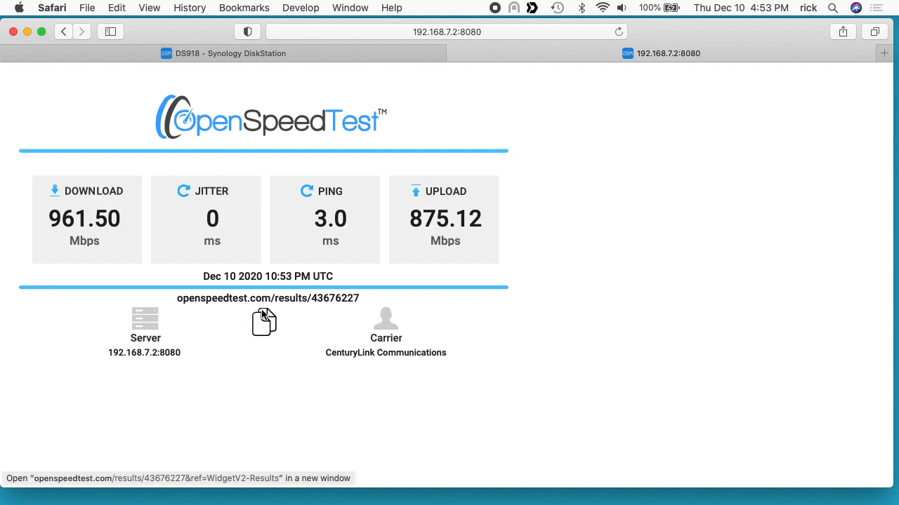
- Open the shareable openspeedtest.com results page and scroll through it
left_click(264, 322)
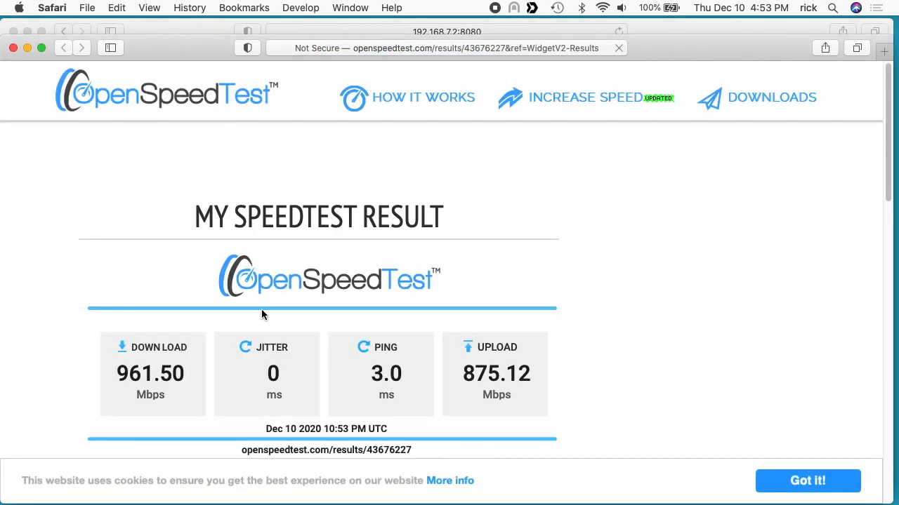
scroll("down", 3)
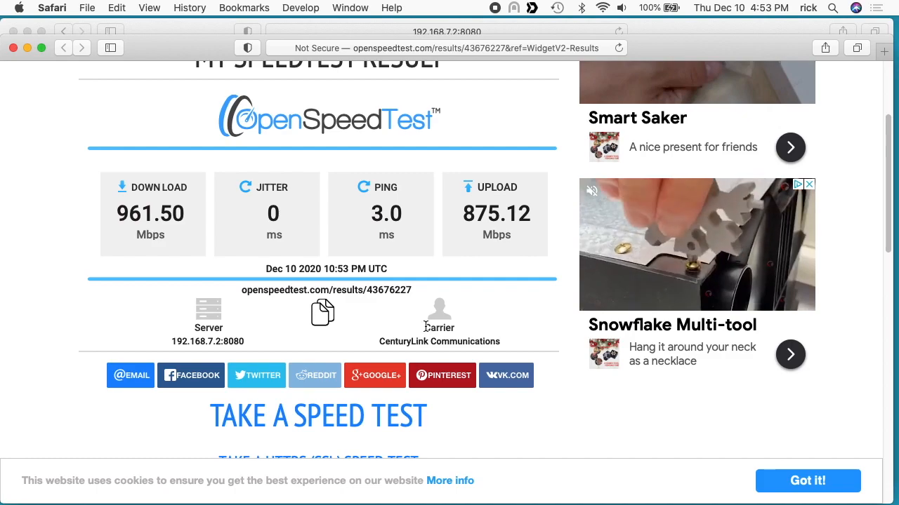